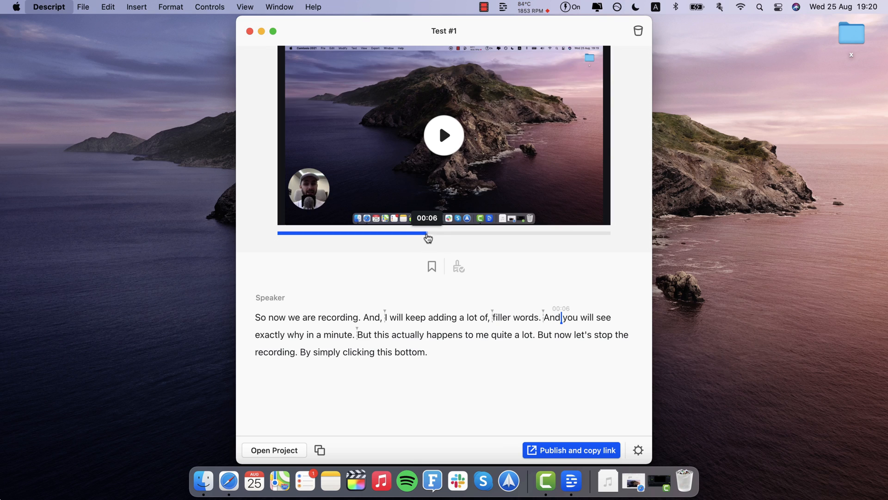
Select and delete the opening sentences so the transcript starts at 'And you will see exactly why in a minute.'.
left_click_drag(428, 234, 380, 233)
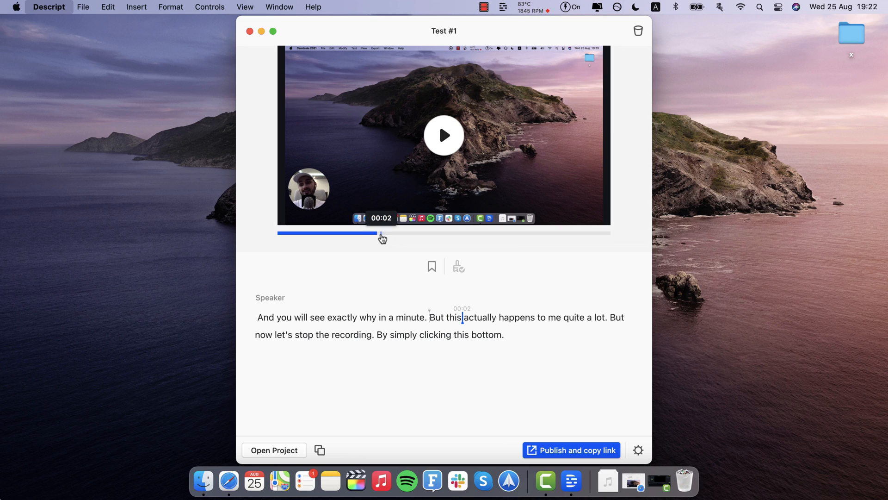
left_click(571, 450)
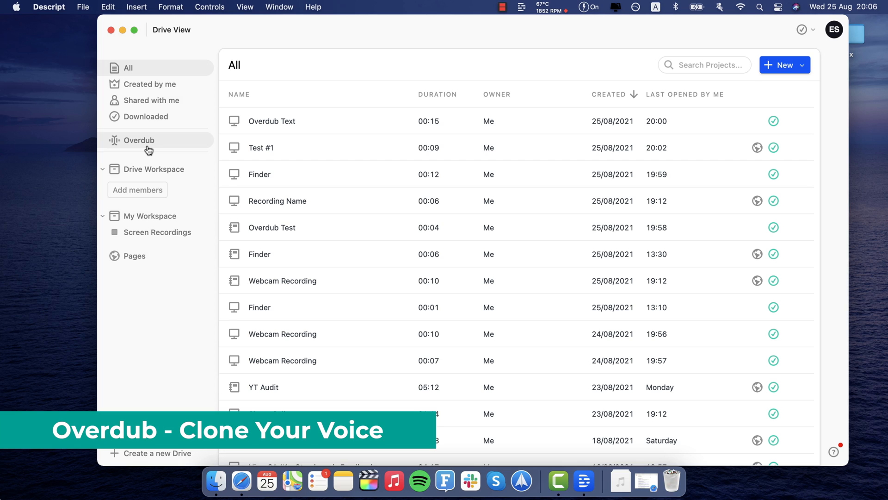
Open the Overdub Text project from Drive View to show Eduard's video and transcript.
double_click(271, 120)
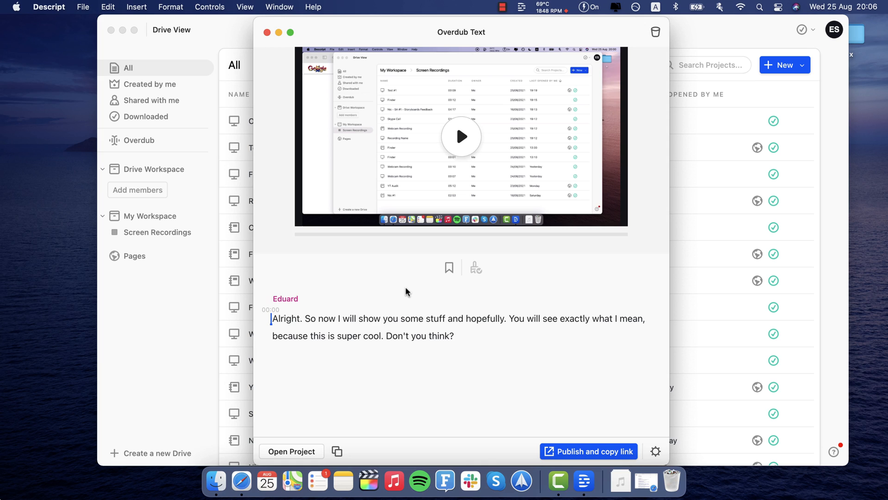